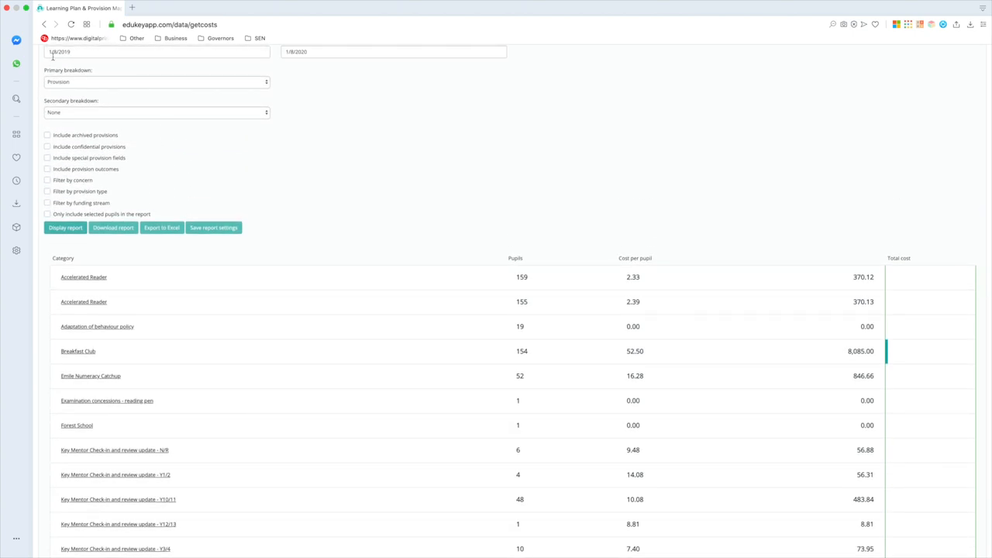
mouse_move(323, 65)
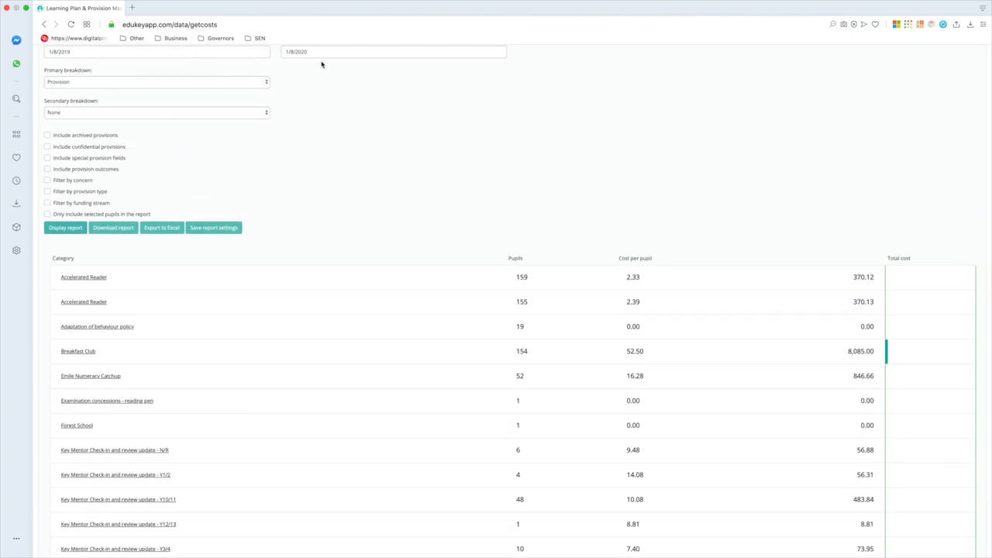